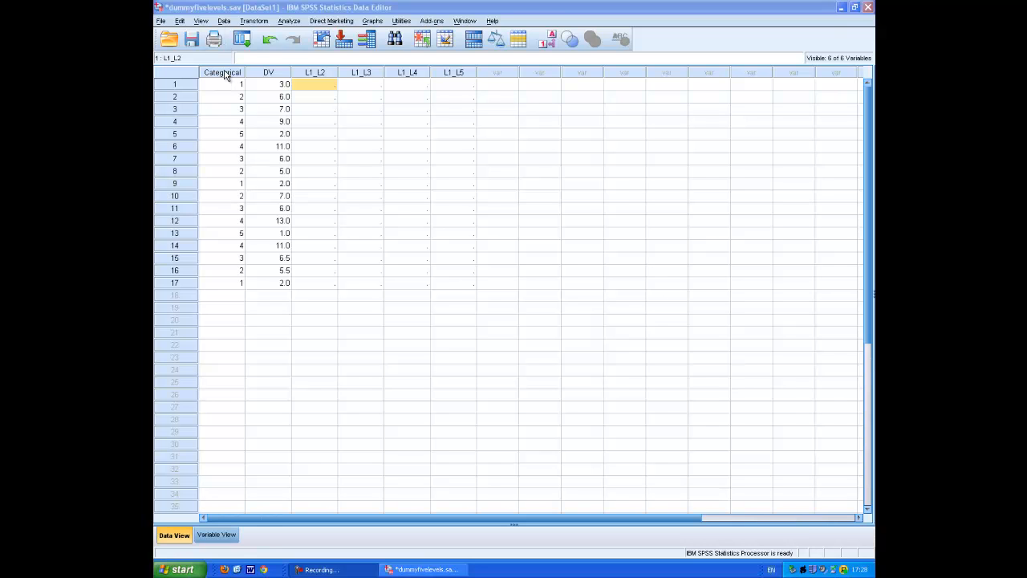
mouse_move(223, 116)
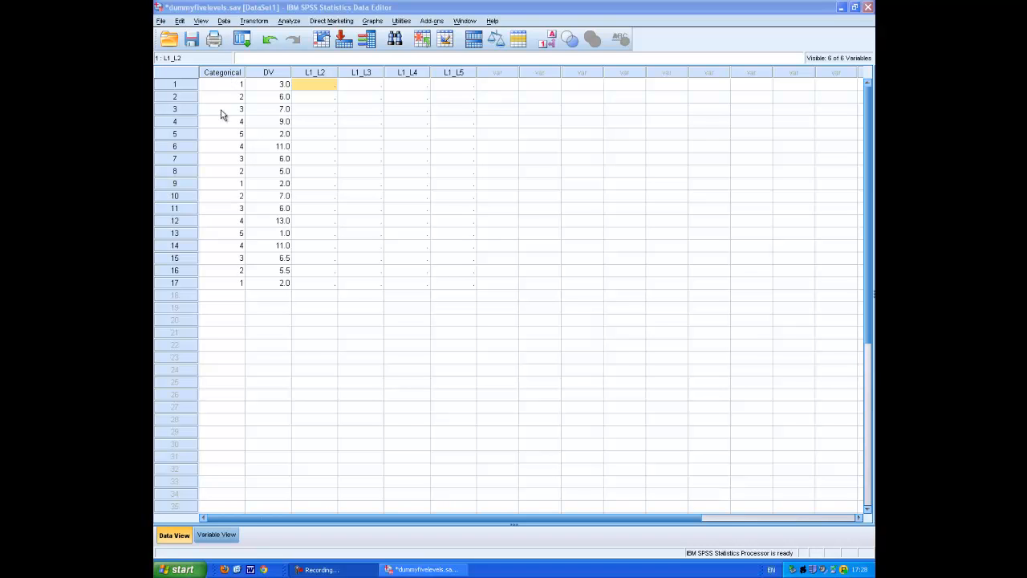
mouse_move(225, 77)
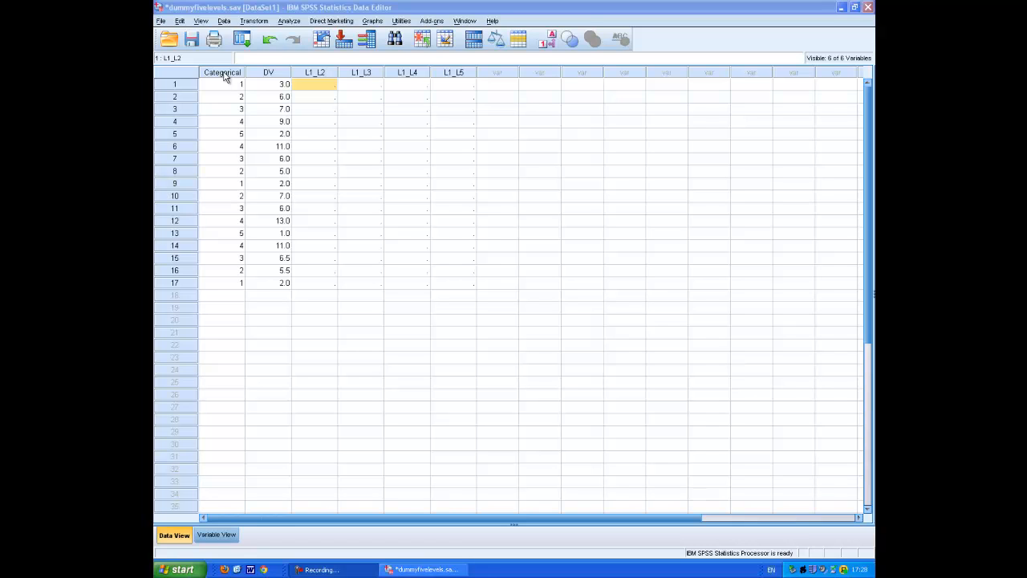
mouse_move(313, 79)
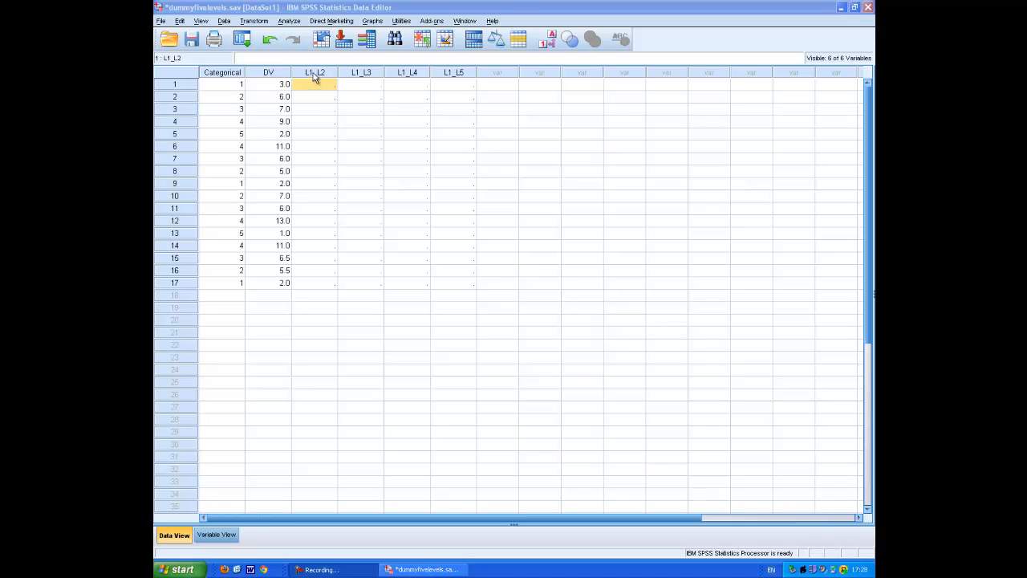
mouse_move(321, 76)
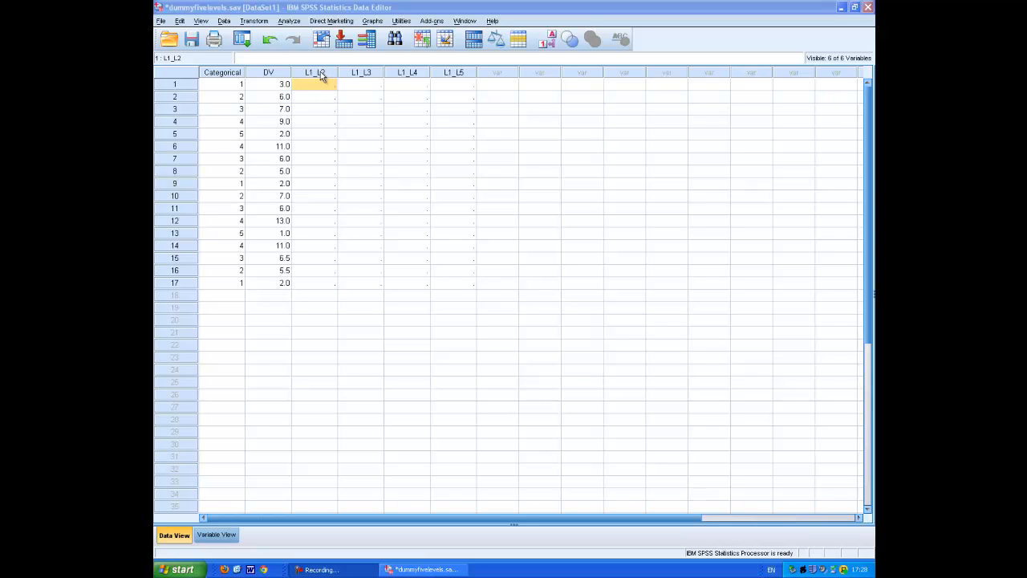
mouse_move(359, 74)
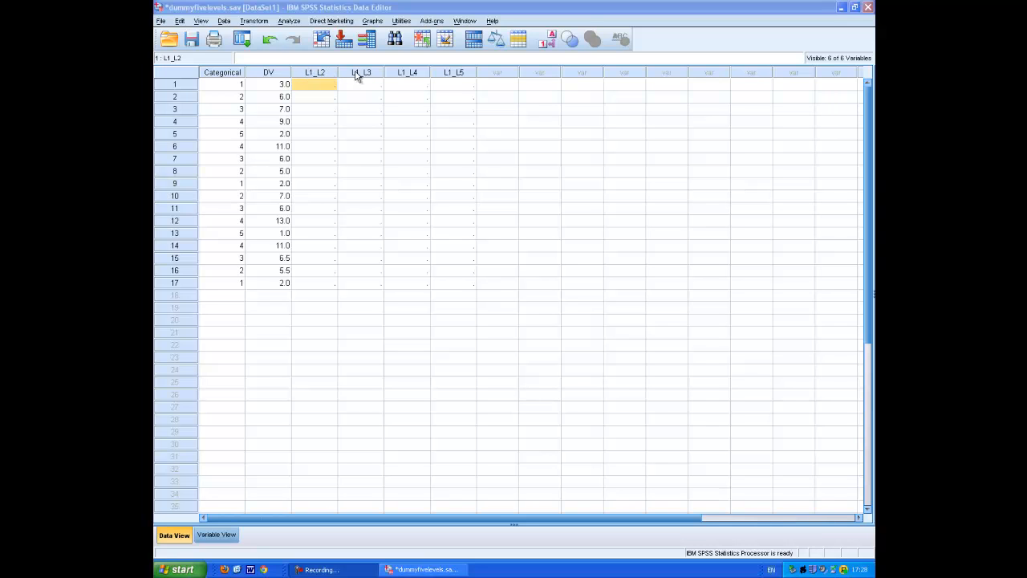
mouse_move(401, 77)
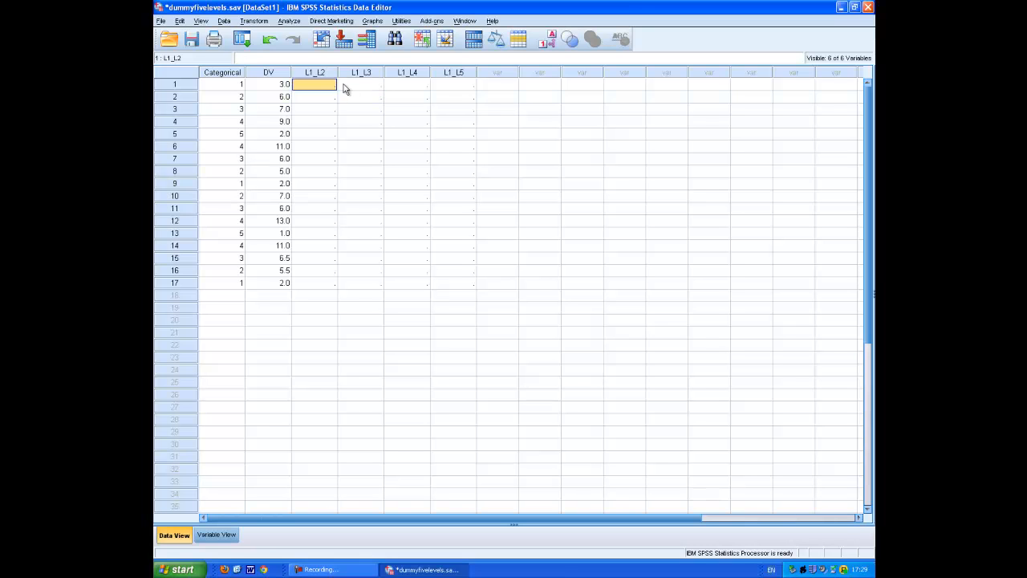
mouse_move(329, 89)
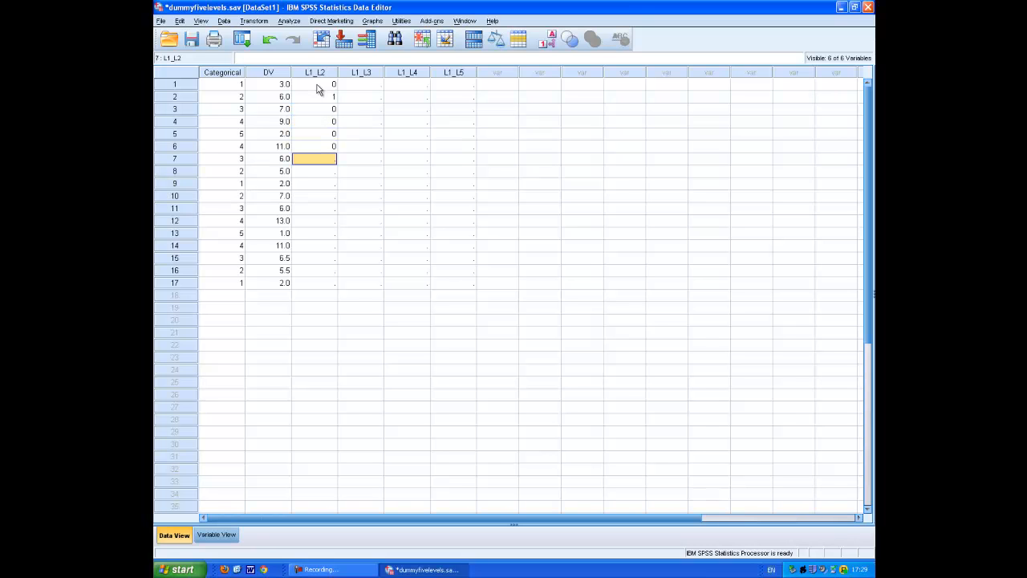
mouse_move(211, 129)
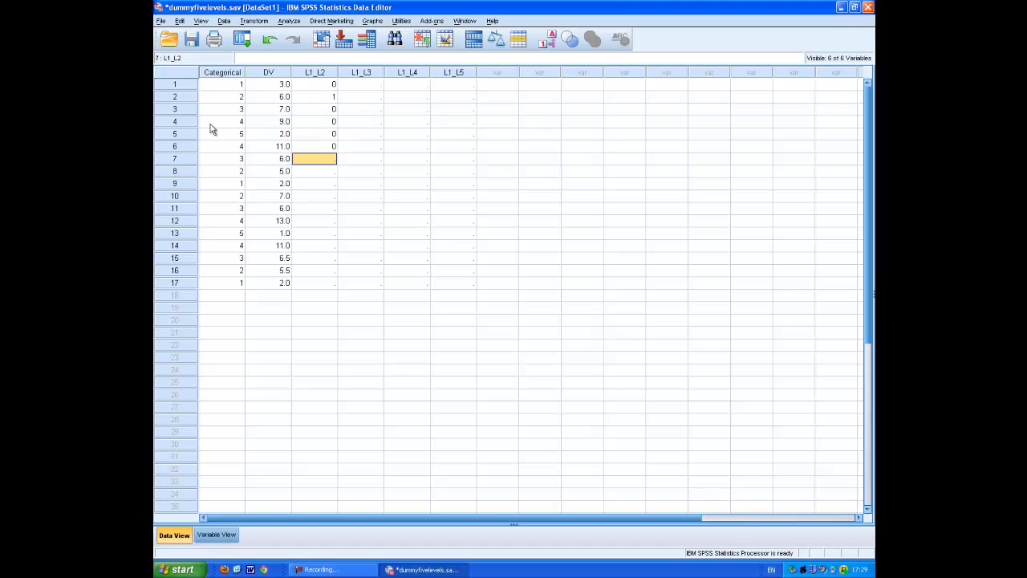
mouse_move(340, 162)
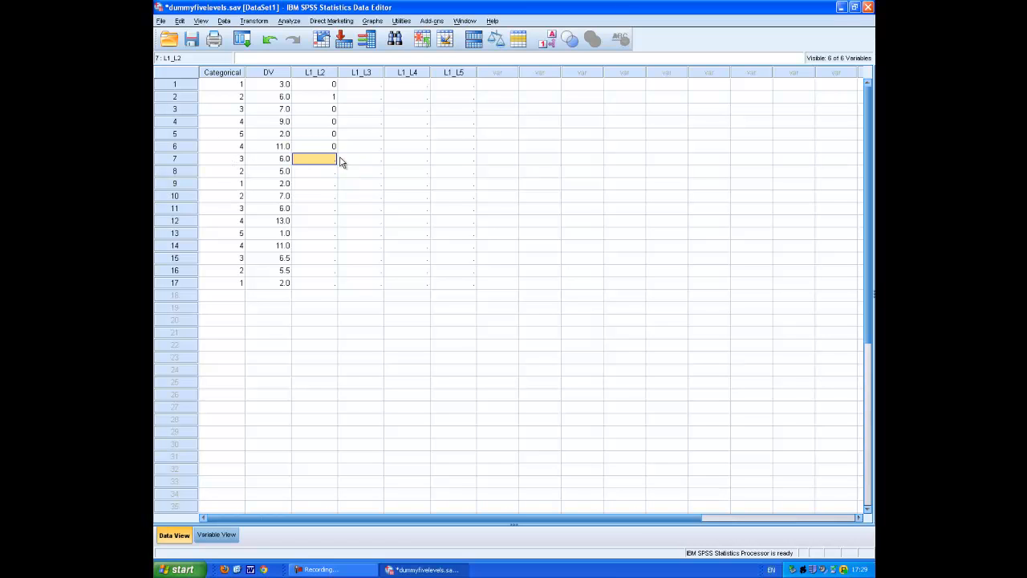
mouse_move(235, 177)
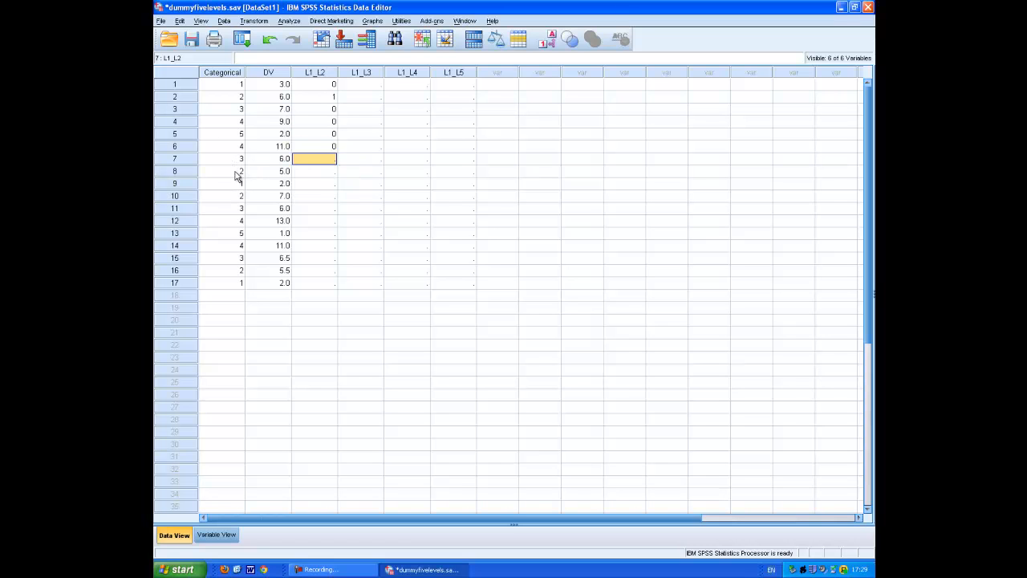
mouse_move(537, 175)
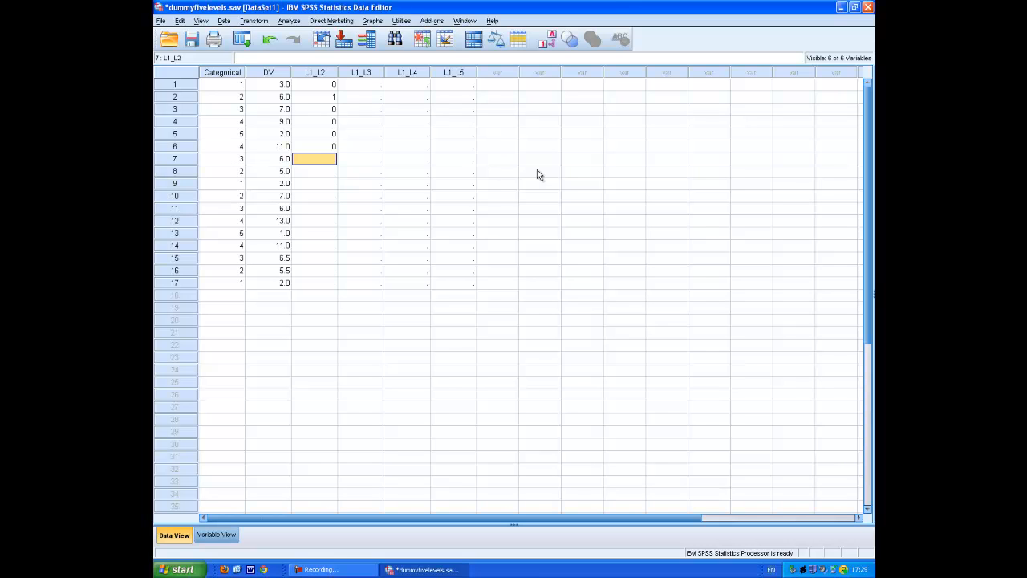
- Enter the remaining L1_L2 codes, 1 where Categorical is 2 and 0 elsewhere, through case 17
text(1)
text(0)
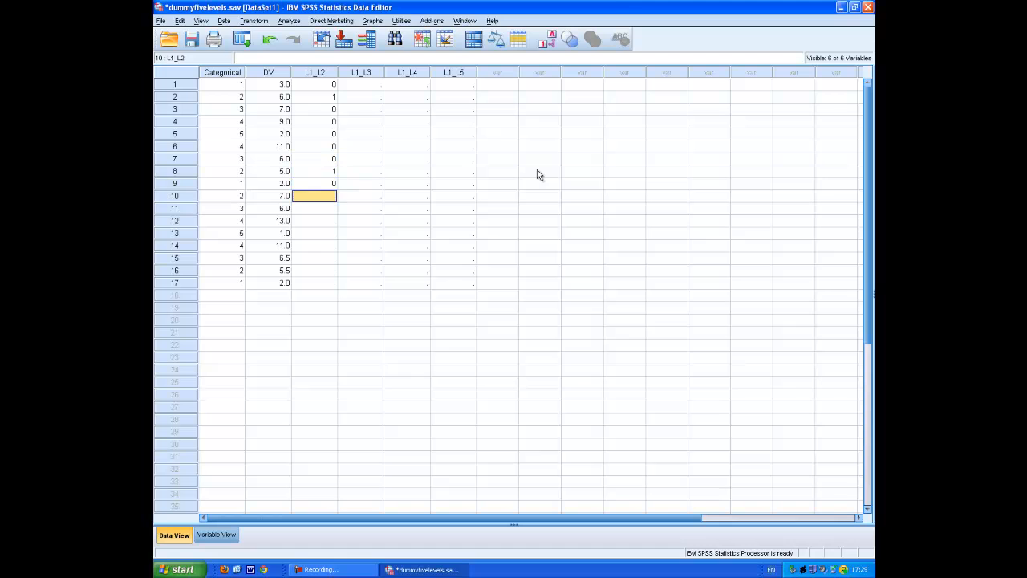
text(1)
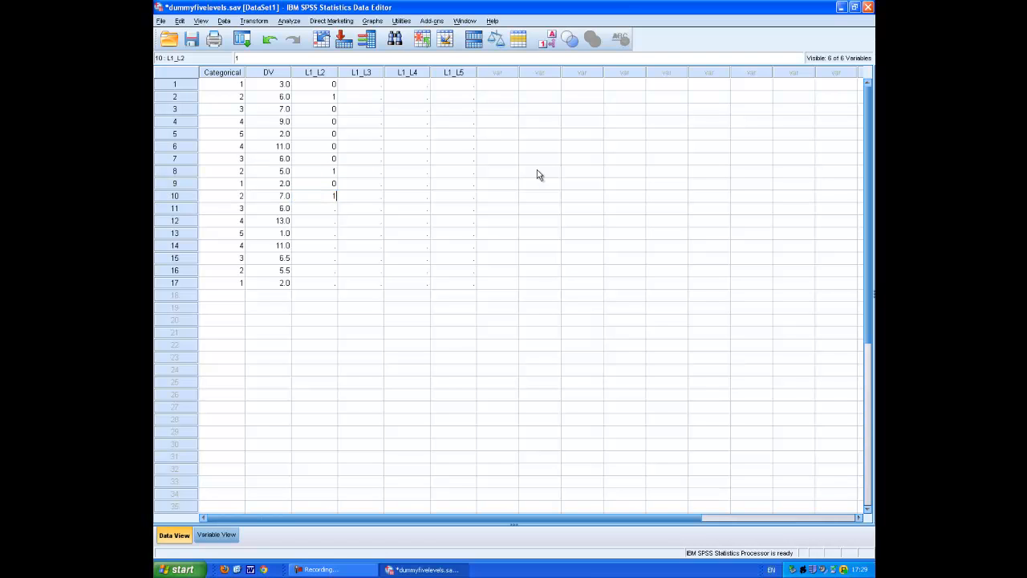
click(314, 222)
text(0)
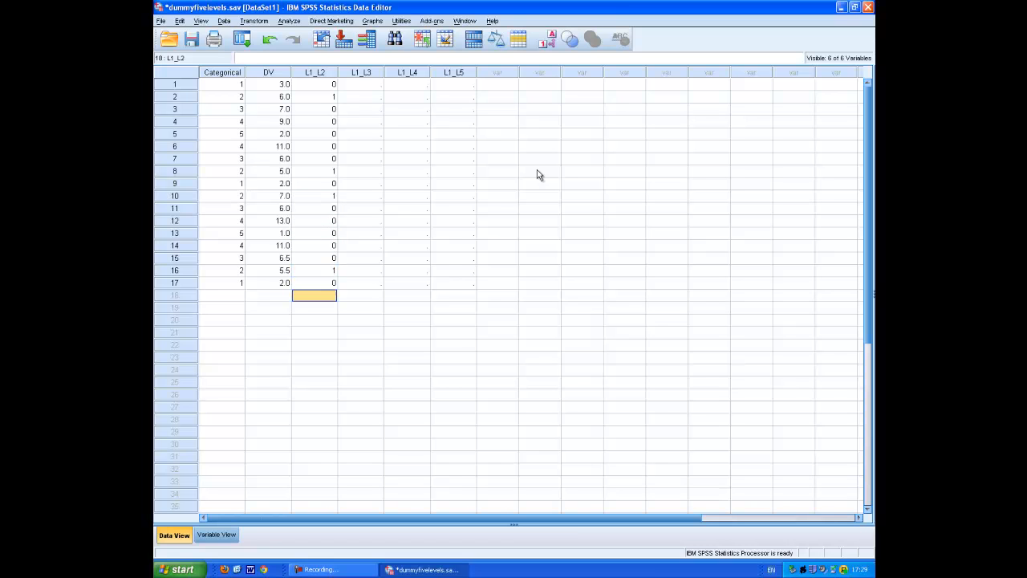
- Code L1_L3 as 1 where Categorical is 3 and 0 elsewhere for all 17 cases
click(360, 83)
text(0)
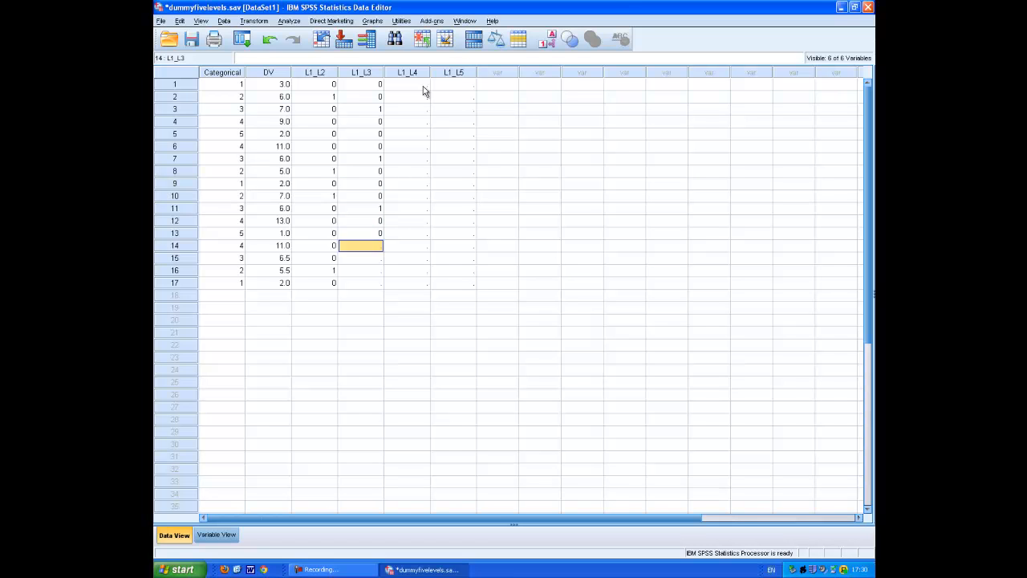
click(359, 270)
text(0)
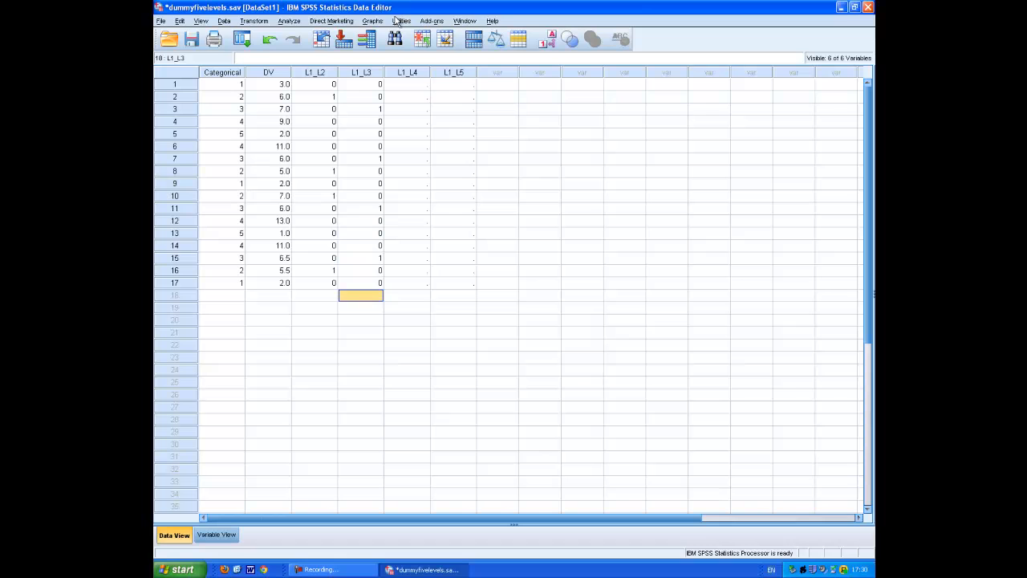
- Code L1_L4 as 1 where Categorical is 4 and 0 elsewhere for all 17 cases
click(407, 84)
text(0)
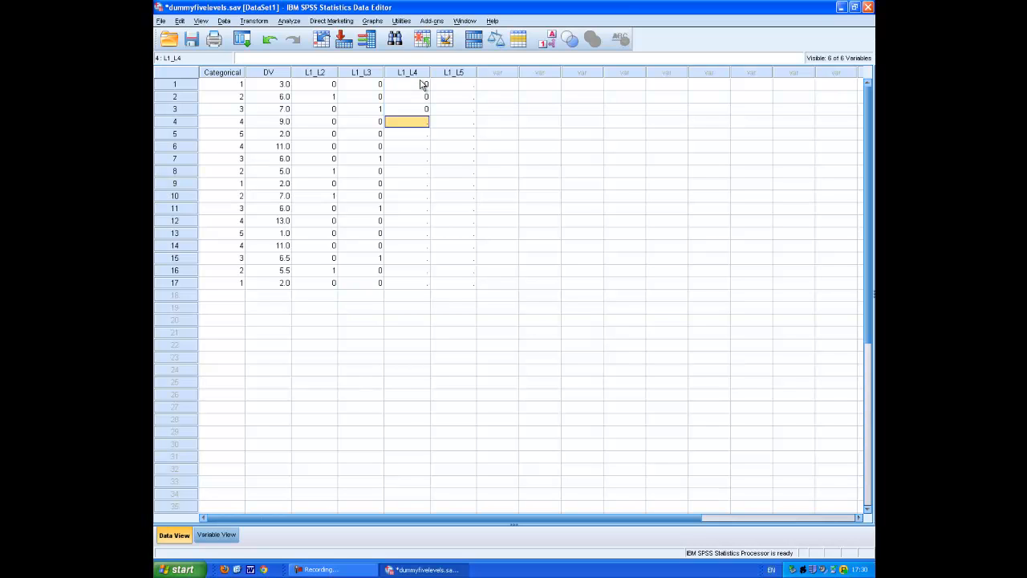
text(1)
click(408, 133)
text(0)
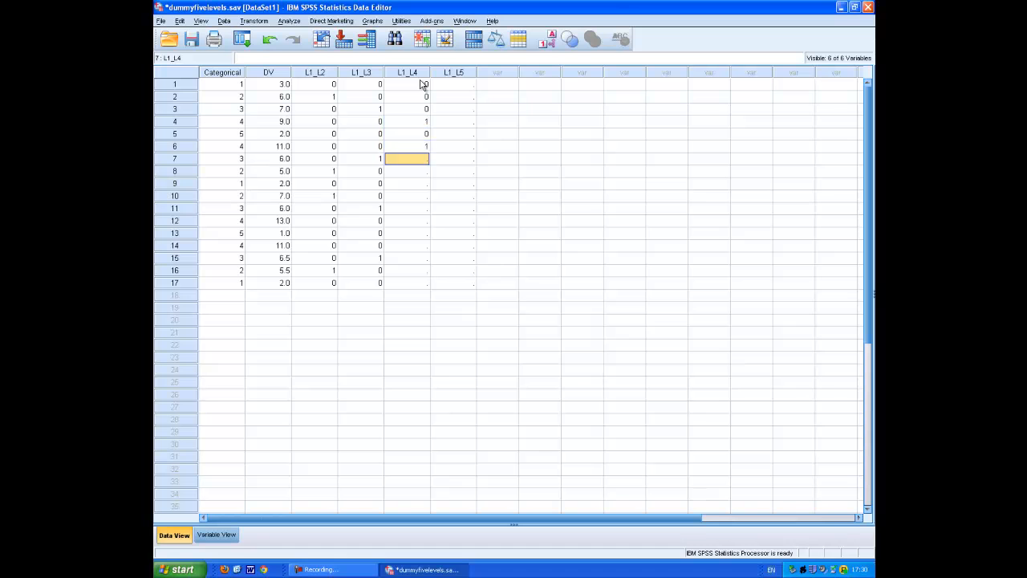
click(406, 195)
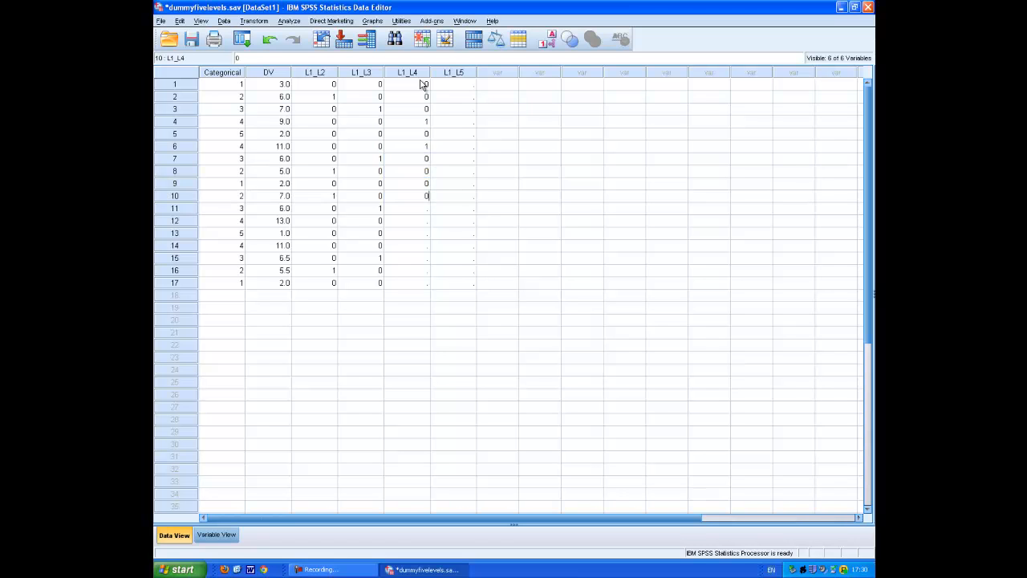
click(406, 233)
text(0)
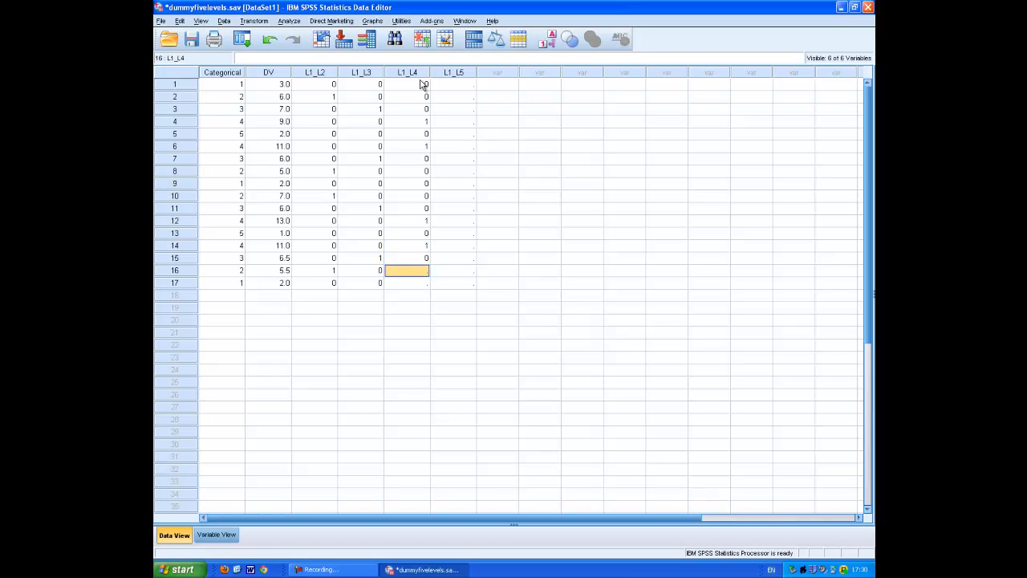
click(408, 296)
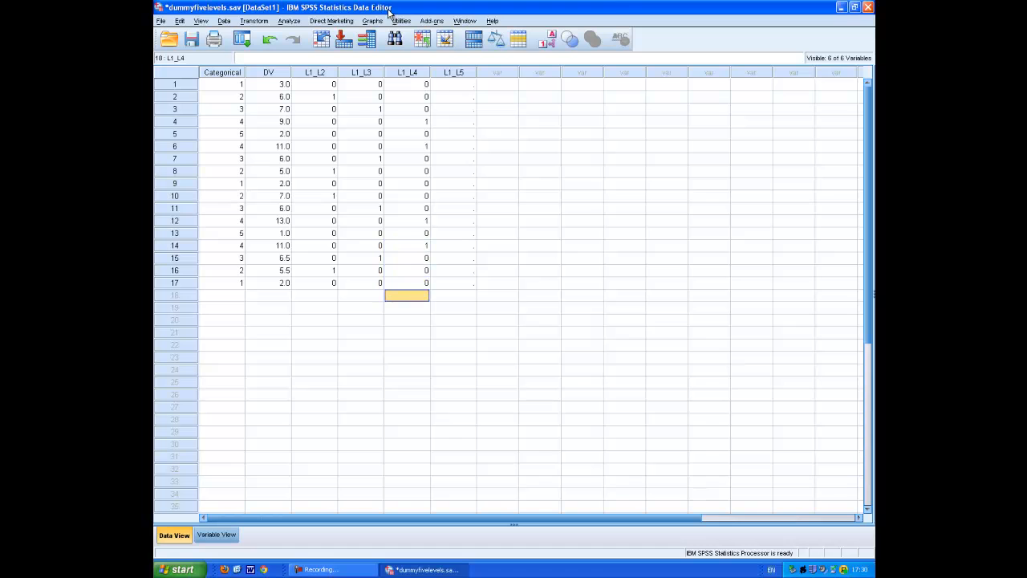
- Code L1_L5 as 1 where Categorical is 5 and 0 elsewhere for all 17 cases
click(453, 84)
text(0)
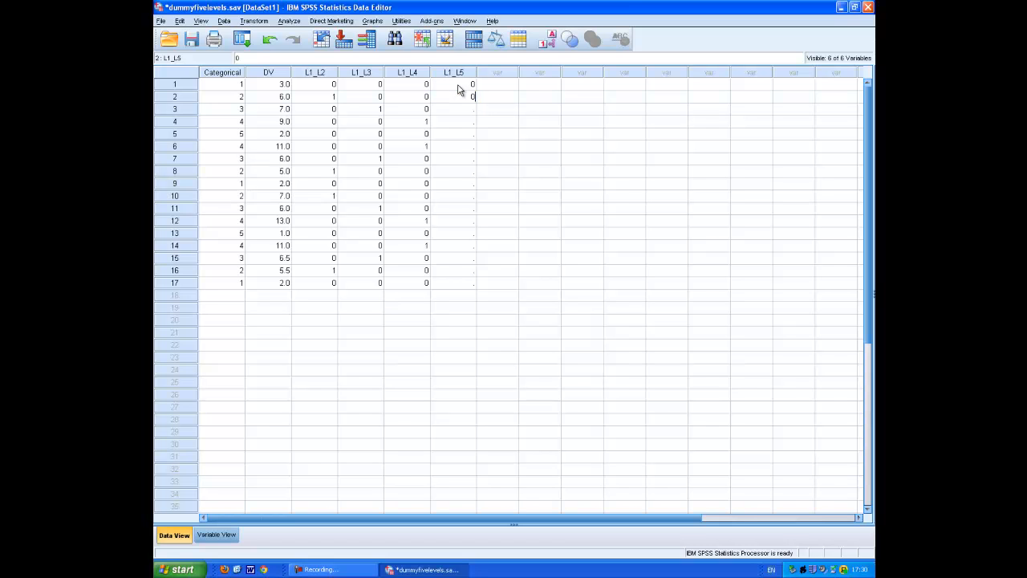
click(452, 134)
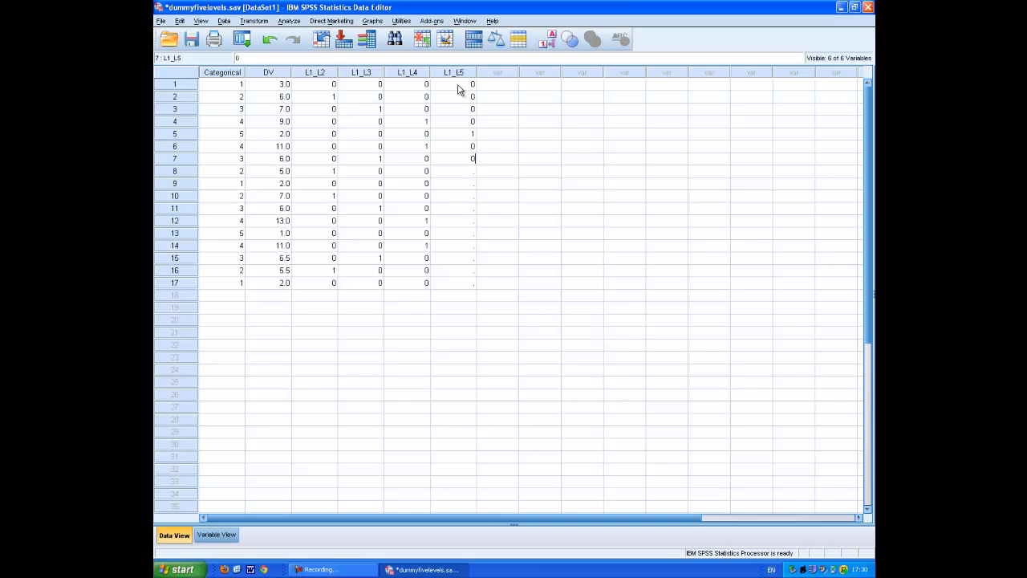
click(453, 196)
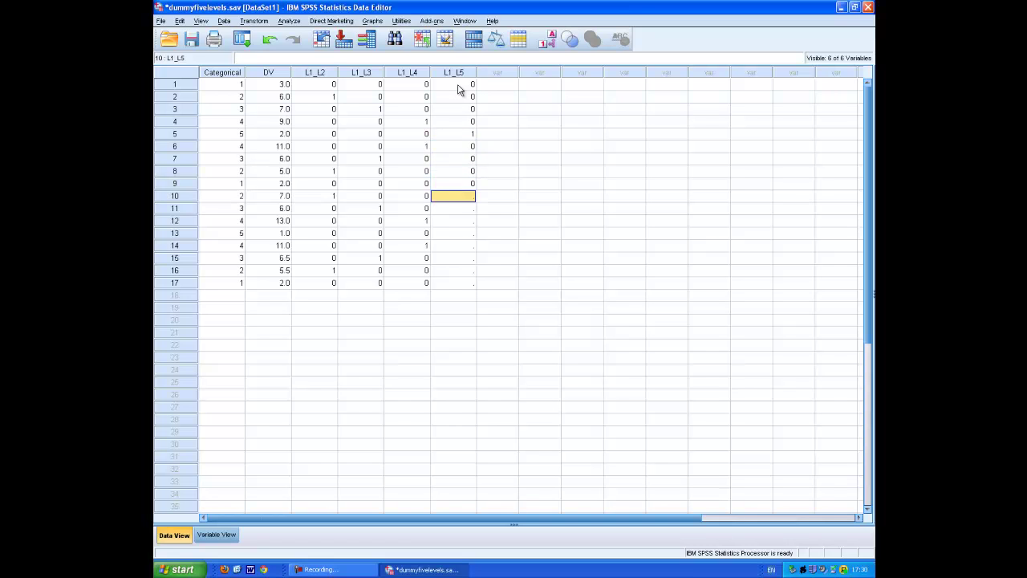
click(452, 221)
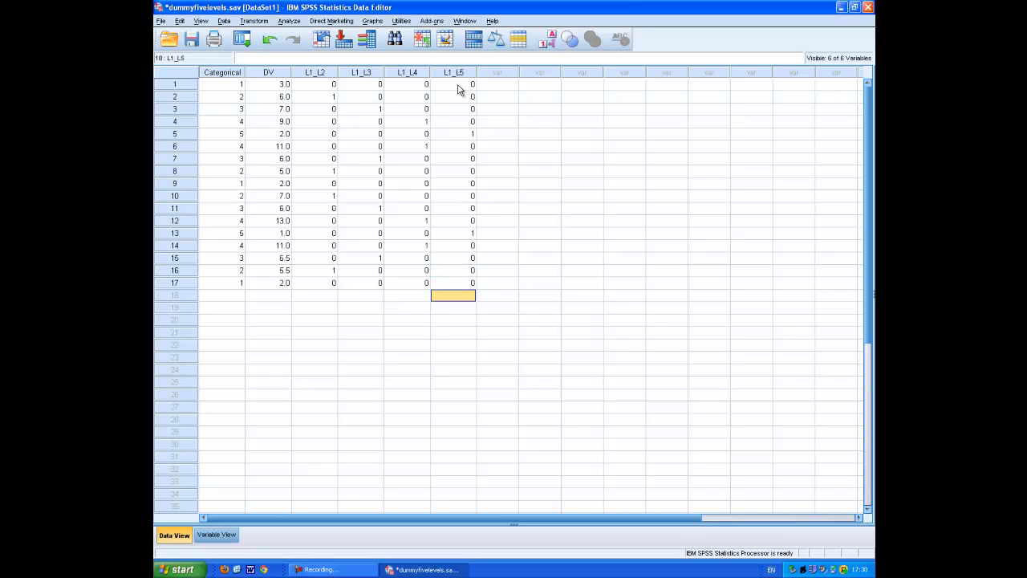
mouse_move(282, 26)
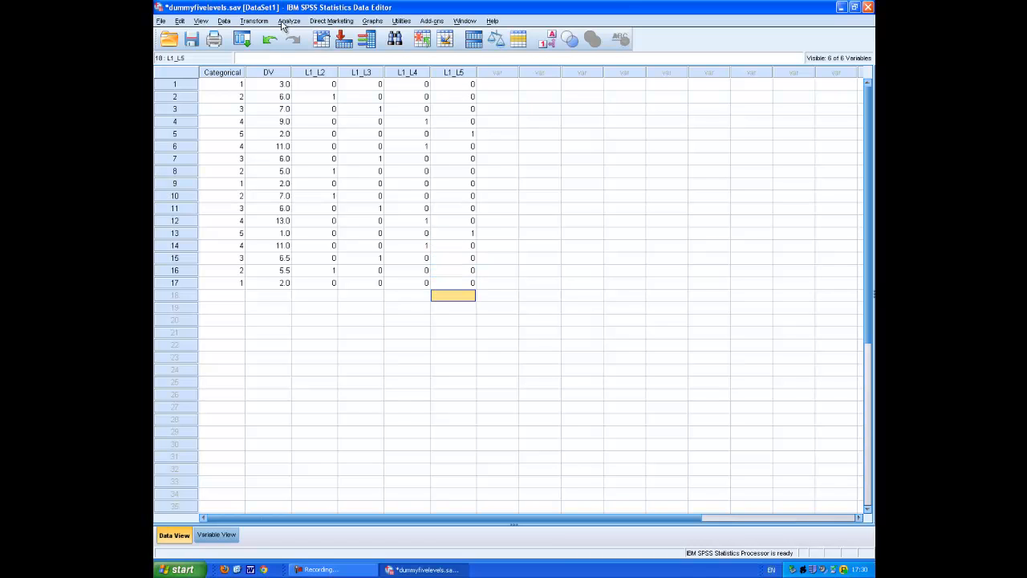
- Run Linear Regression with DV dependent and Categorical as the single predictor (R = .336, p = .187)
click(289, 20)
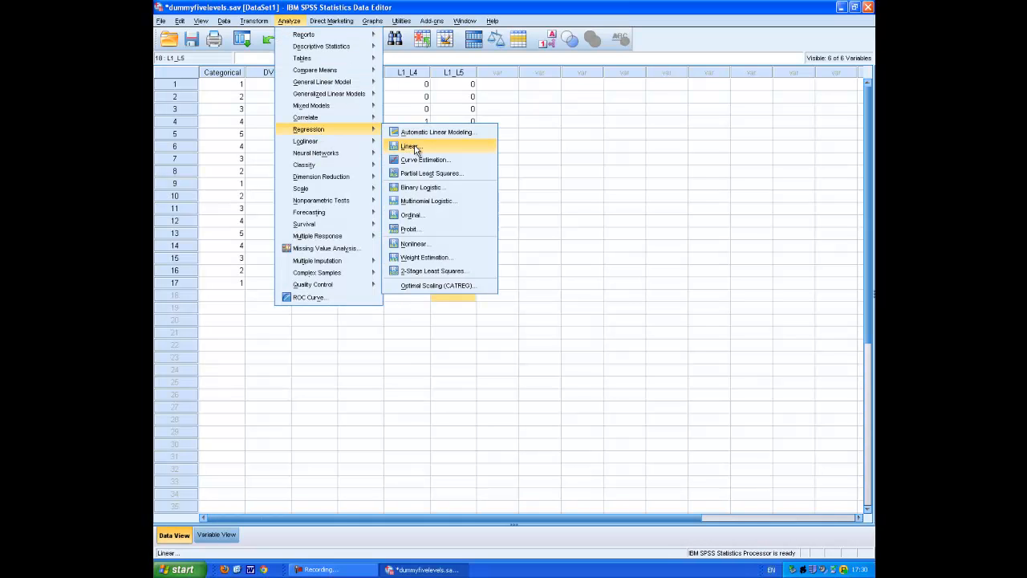
click(411, 146)
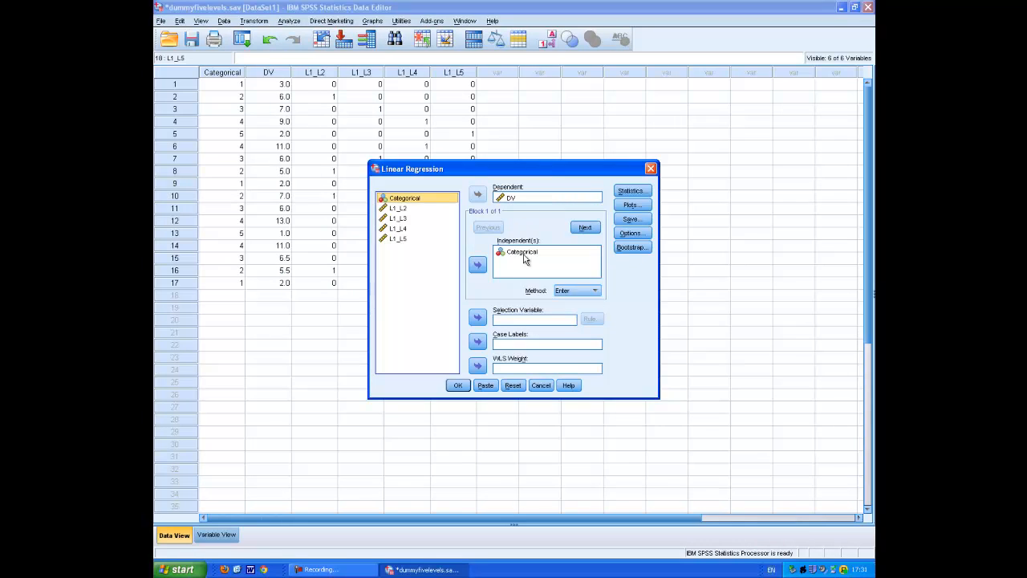
click(478, 263)
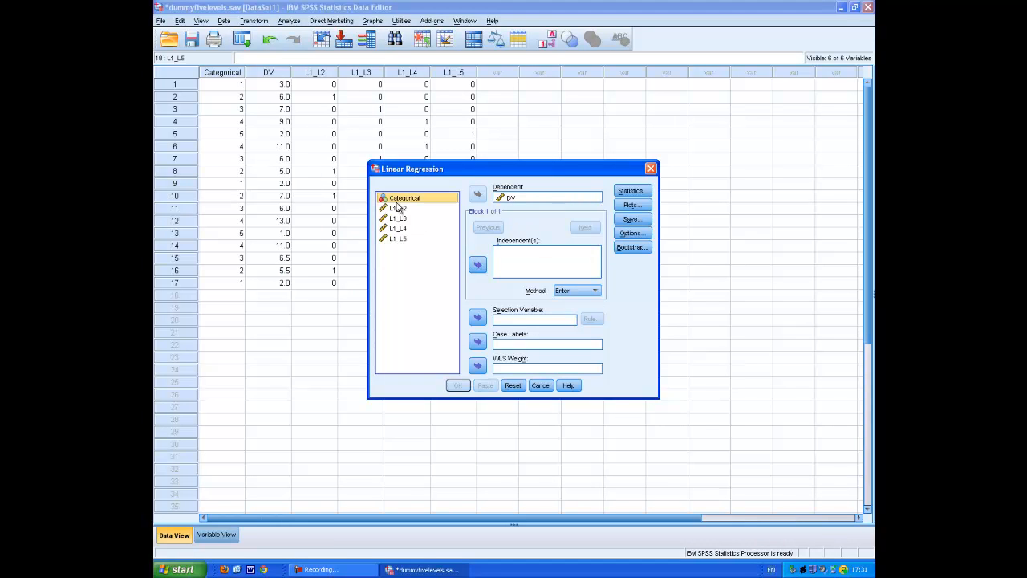
click(478, 265)
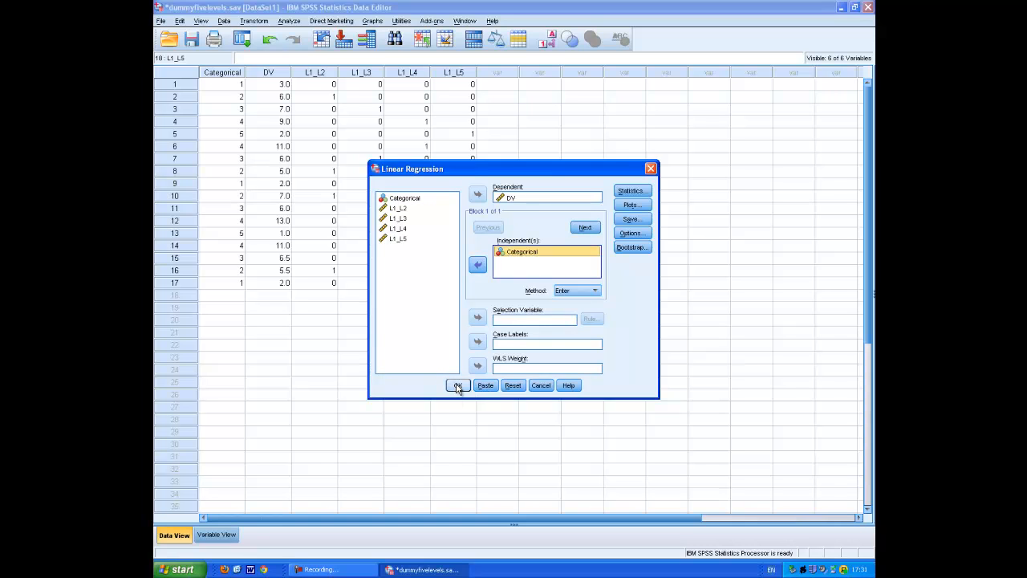
click(459, 385)
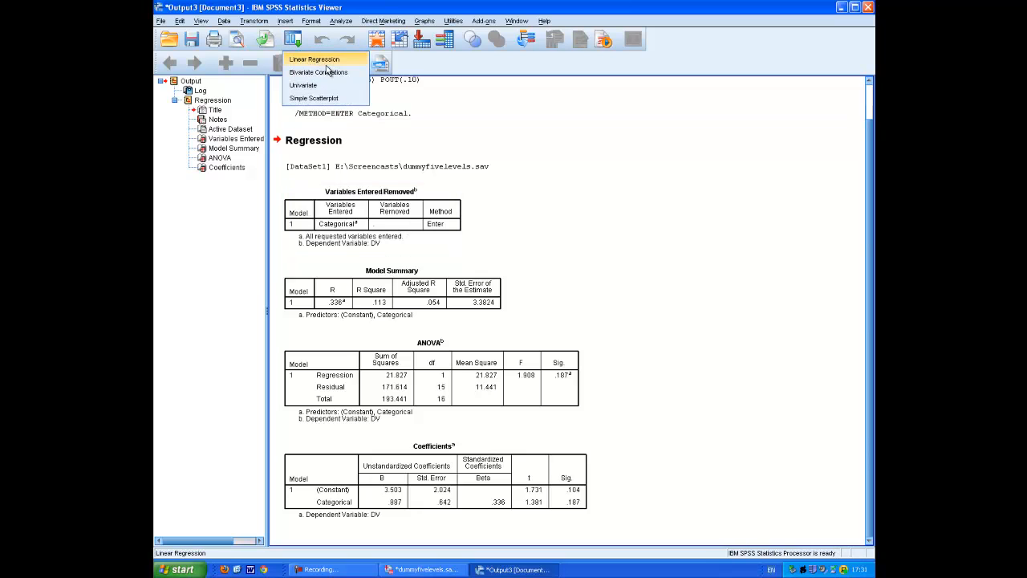
- Replace Categorical with dummies L1_L2–L1_L5 as predictors and rerun (R = .968, p < .001)
click(314, 58)
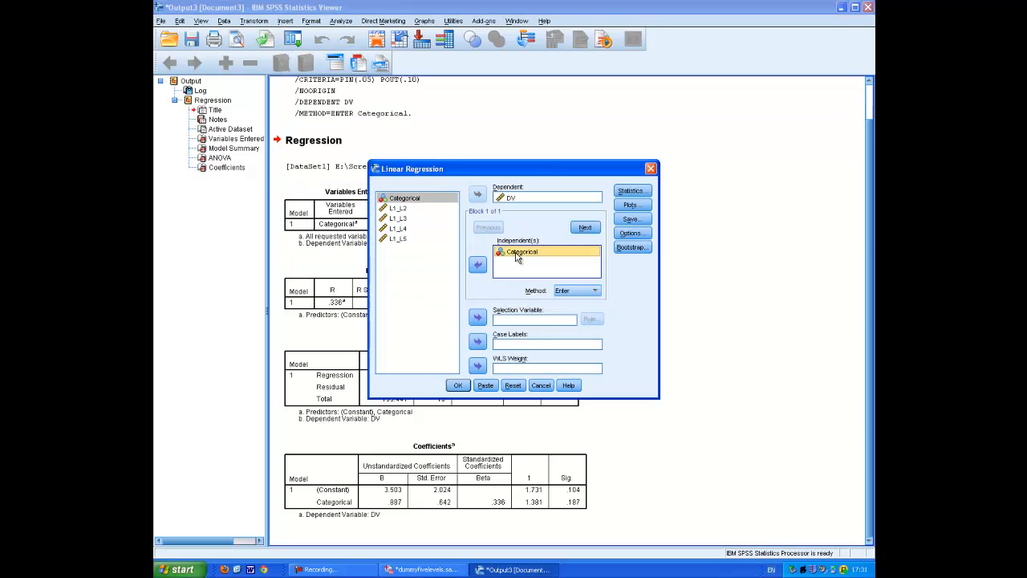
click(478, 265)
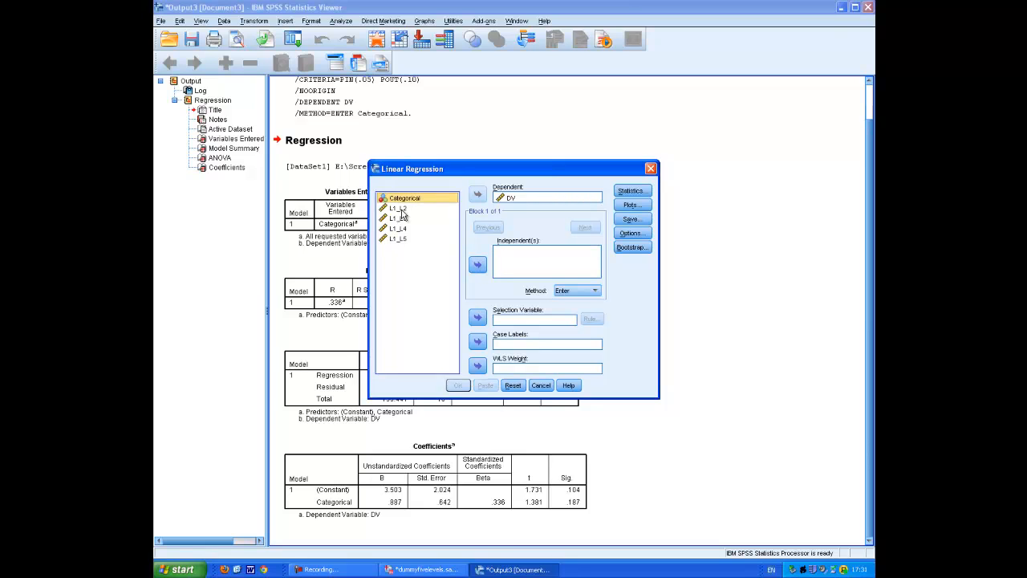
click(398, 209)
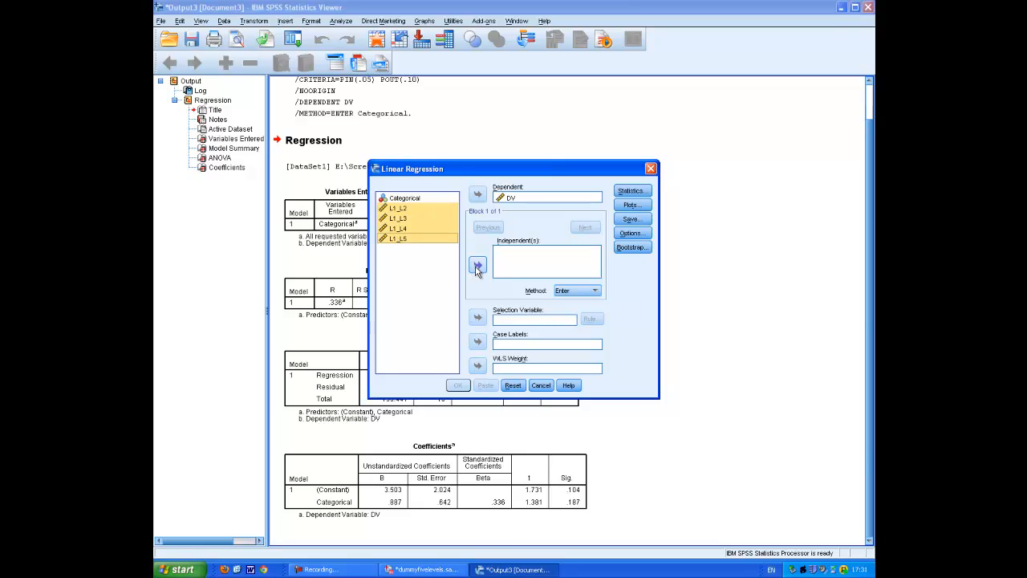
click(478, 265)
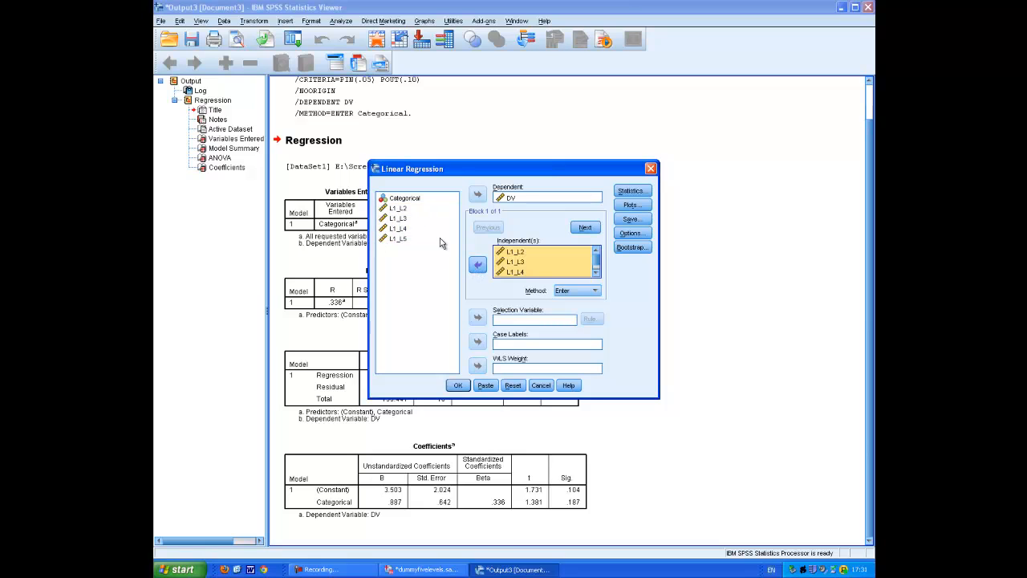
mouse_move(458, 385)
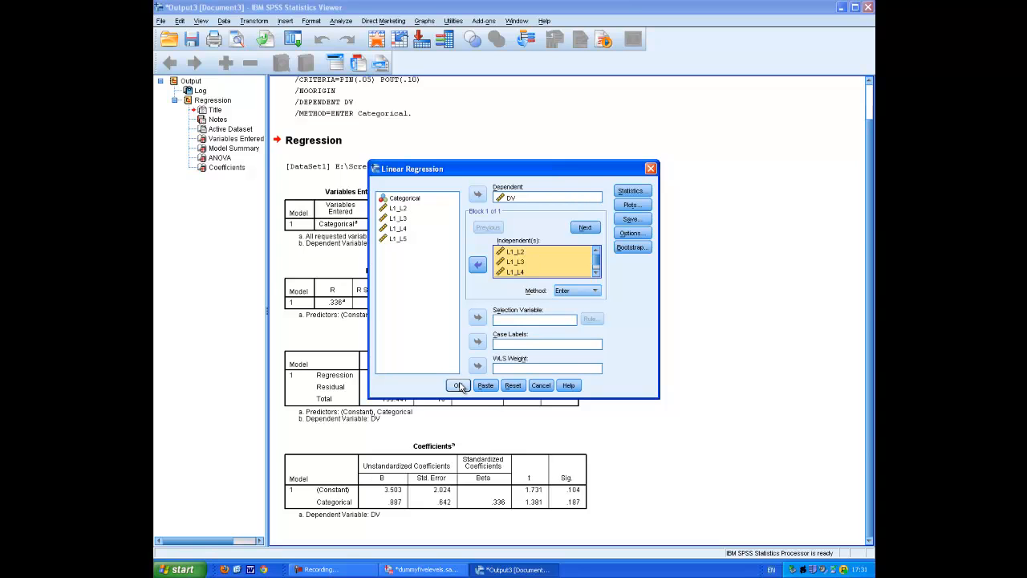
click(457, 385)
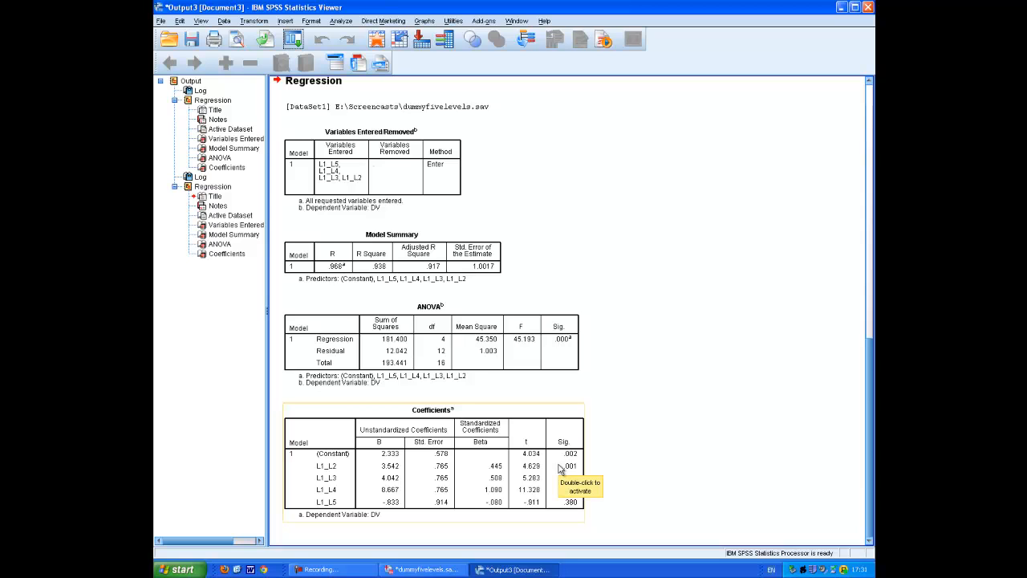
mouse_move(327, 473)
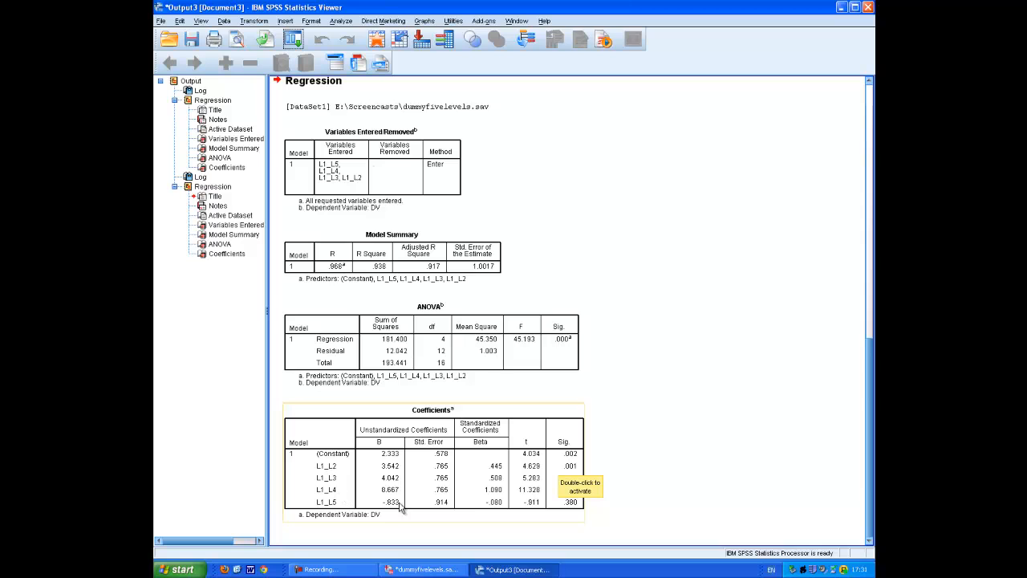
mouse_move(655, 375)
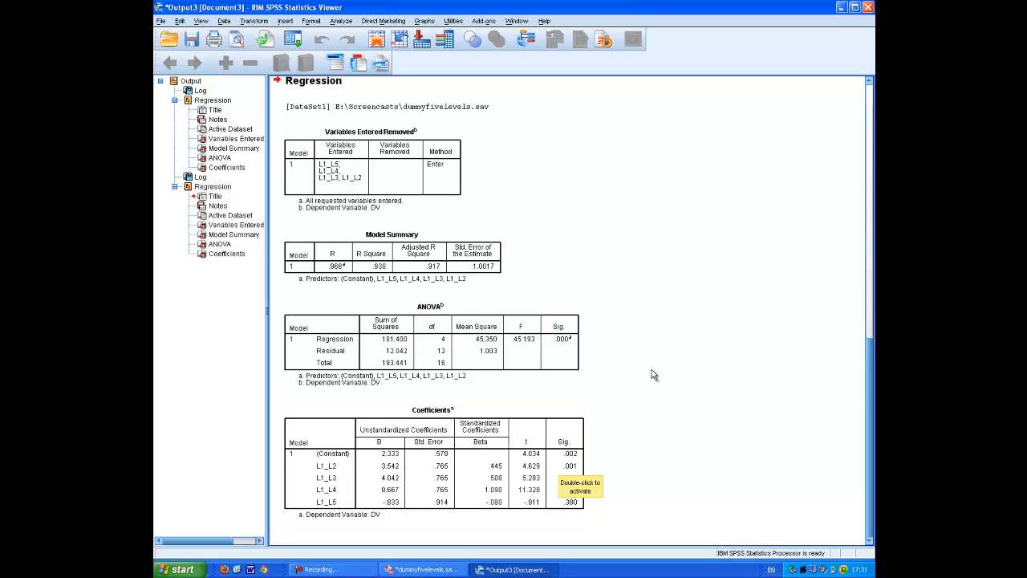
mouse_move(682, 501)
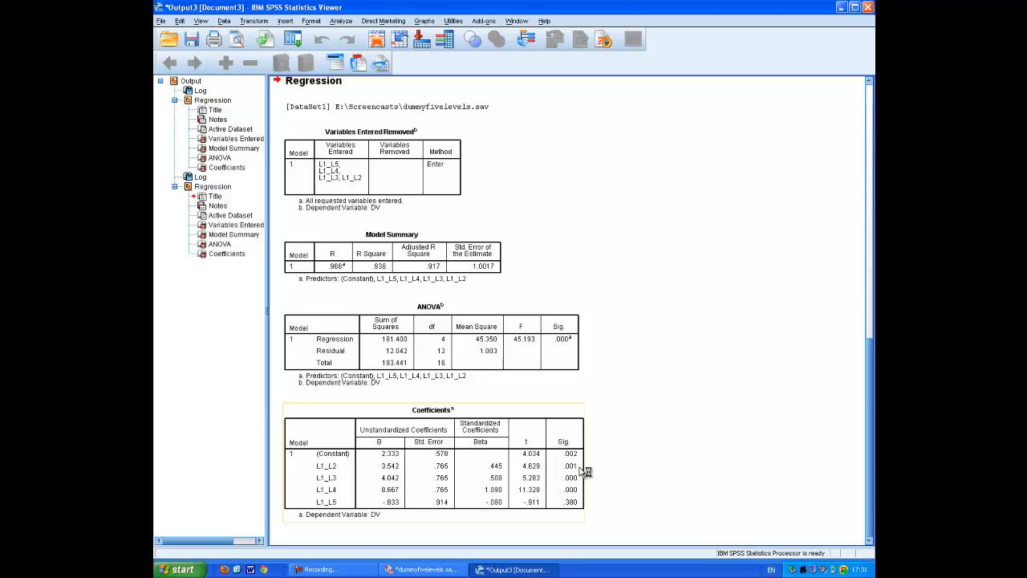
mouse_move(578, 496)
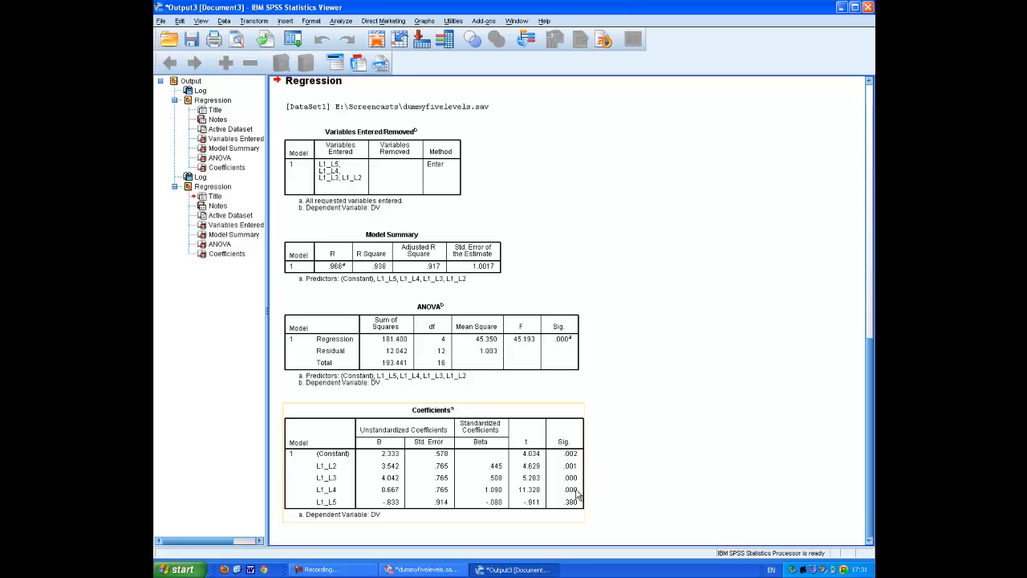